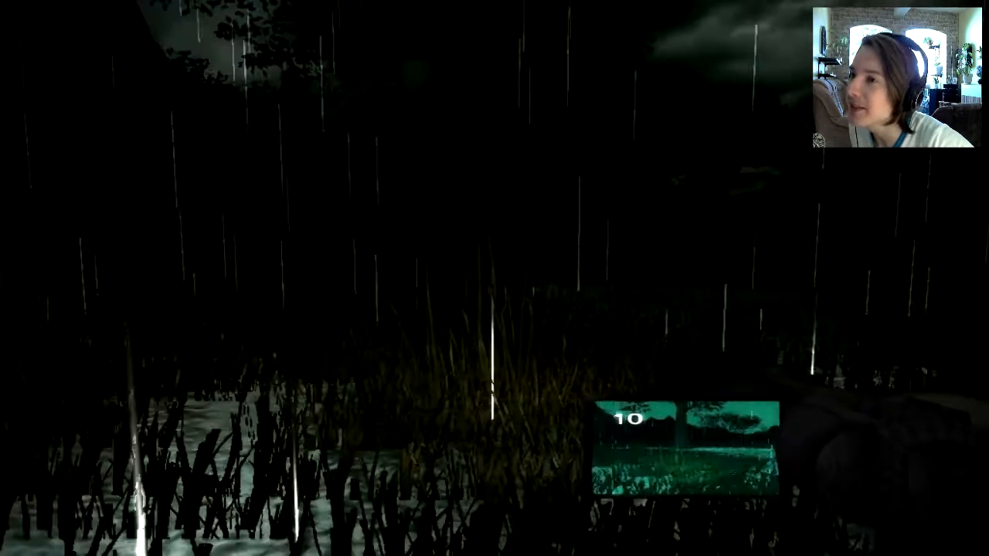
mouse_move(494, 278)
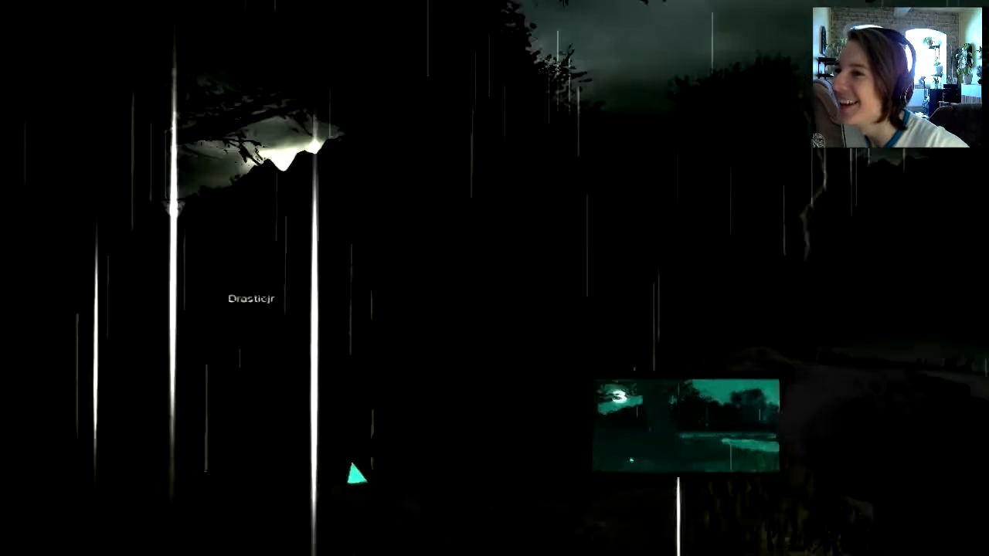
mouse_move(495, 278)
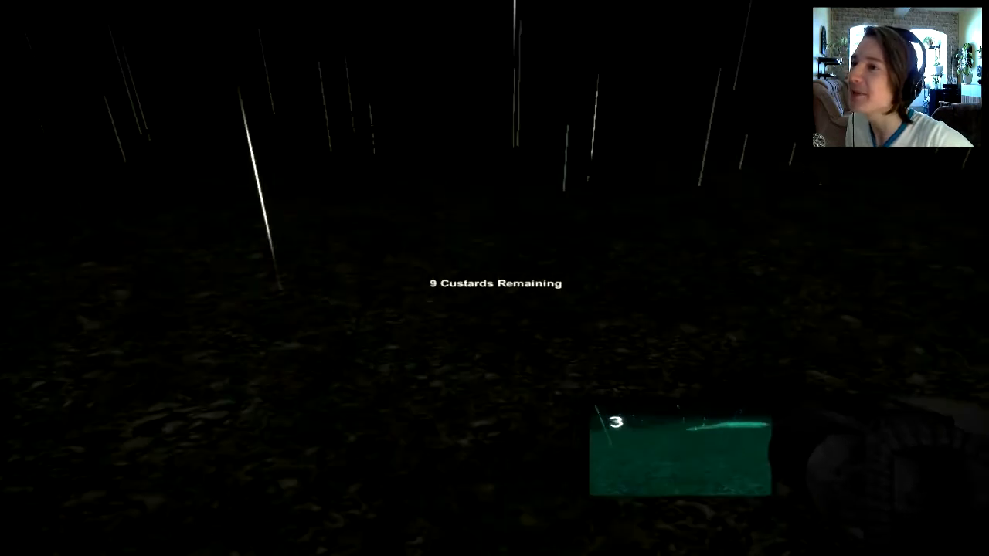
mouse_move(494, 278)
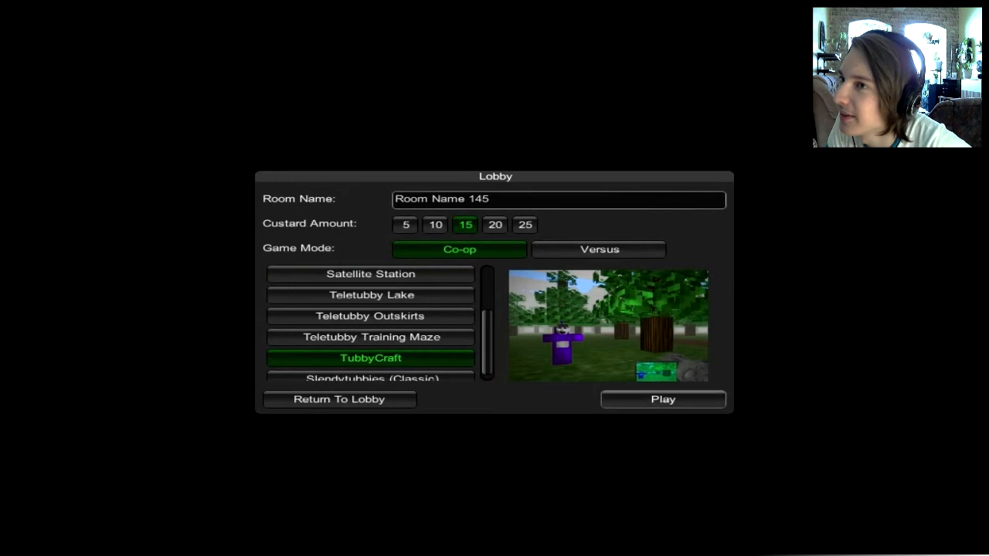
Name the room 'Mr Drastic', set it to Versus on TubbyCraft with 15 custards, and launch
type("Mr Drastic")
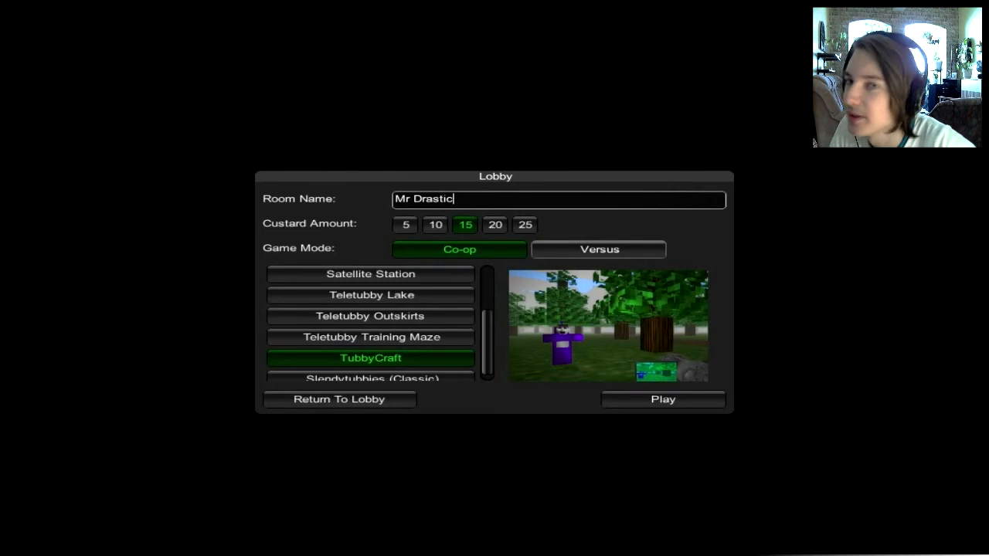
left_click(600, 249)
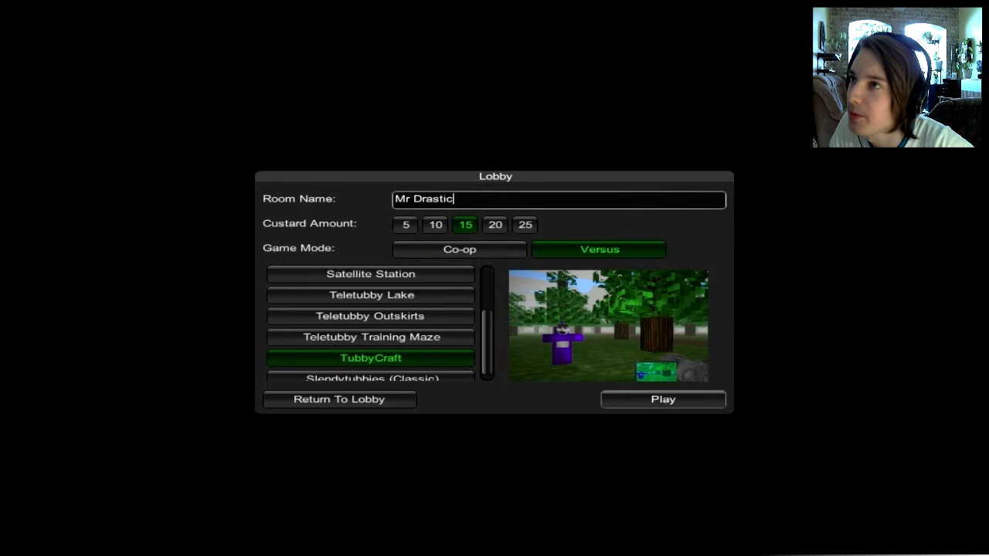
left_click(661, 399)
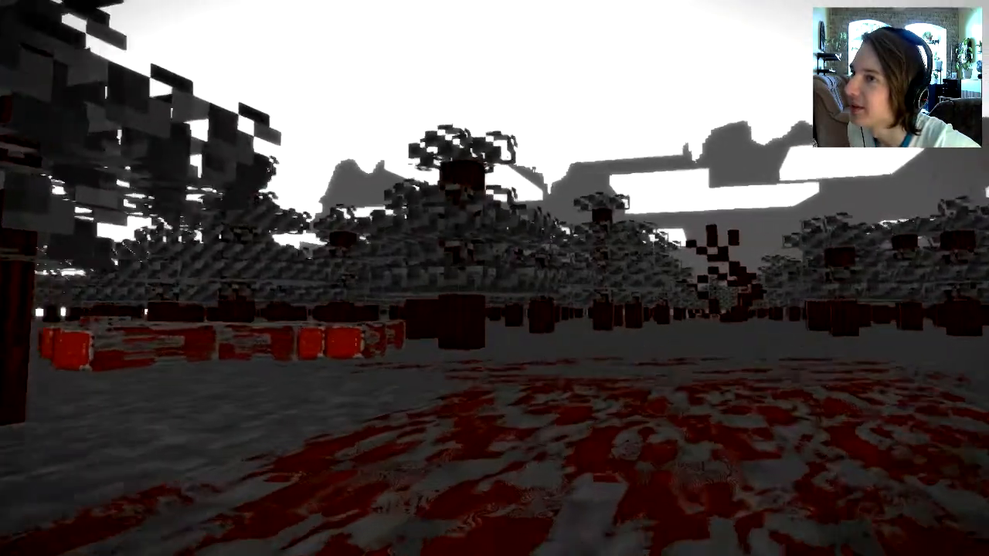
mouse_move(494, 278)
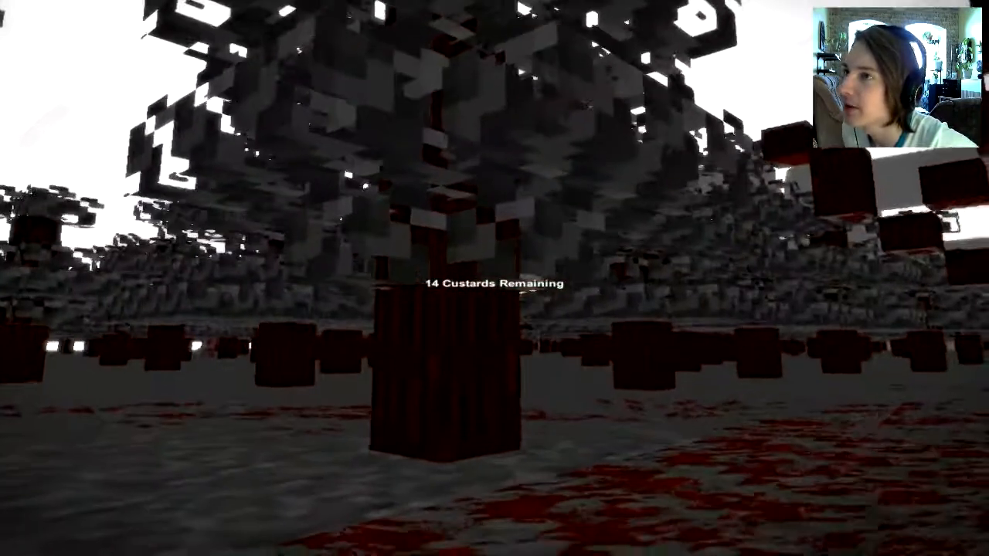
mouse_move(494, 279)
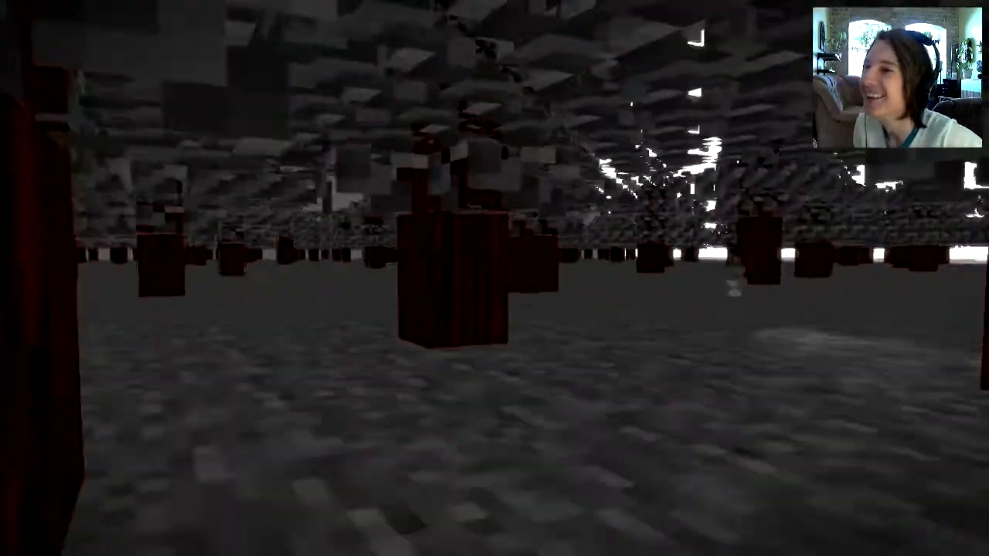
mouse_move(495, 278)
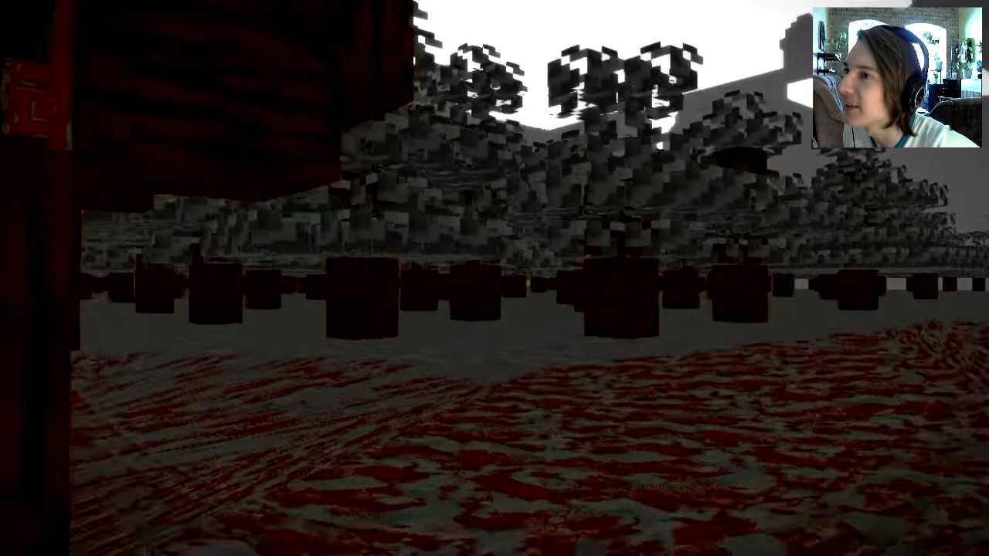
mouse_move(494, 278)
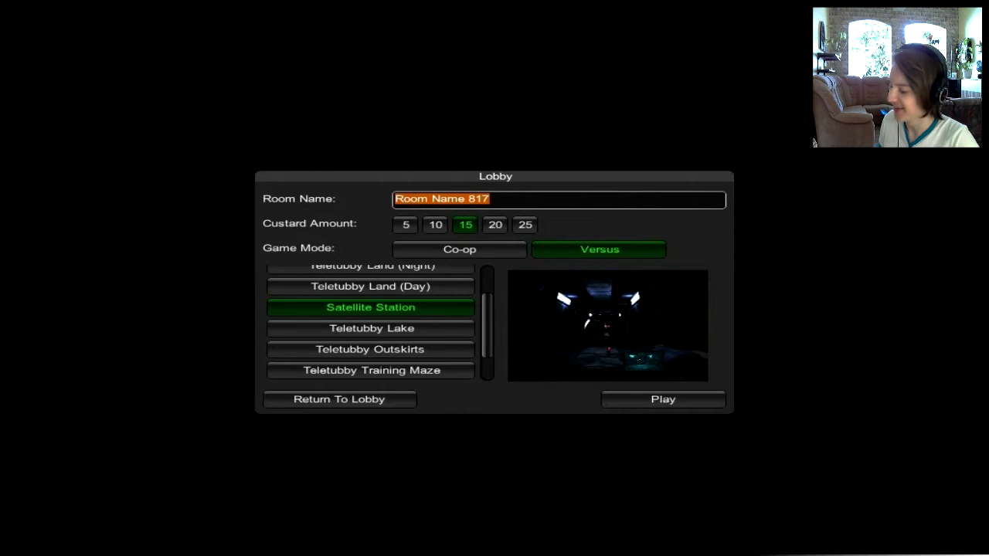
Launch the Versus round on Satellite Station with 15 custards
left_click(661, 398)
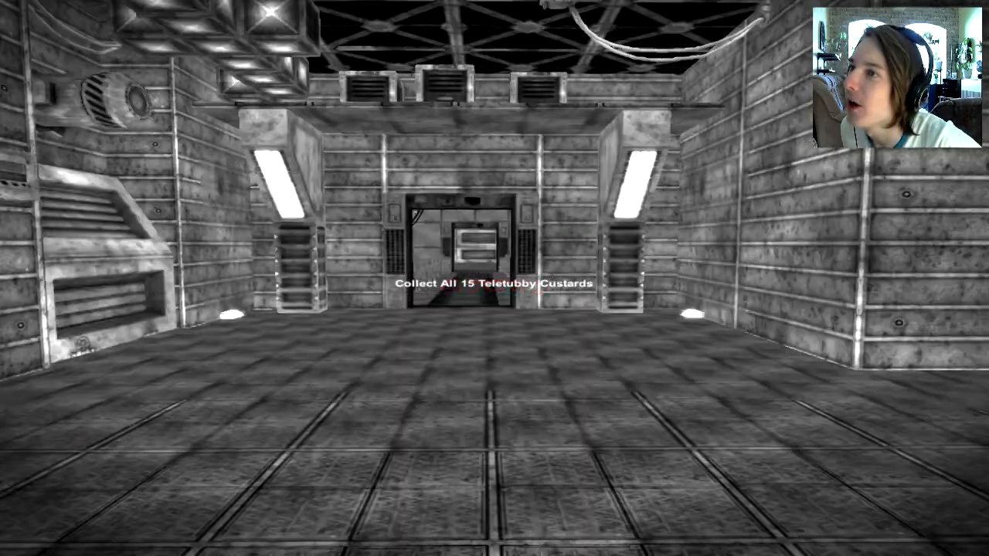
Walk forward through the station corridors, collecting custards until 9 remain
key("w")
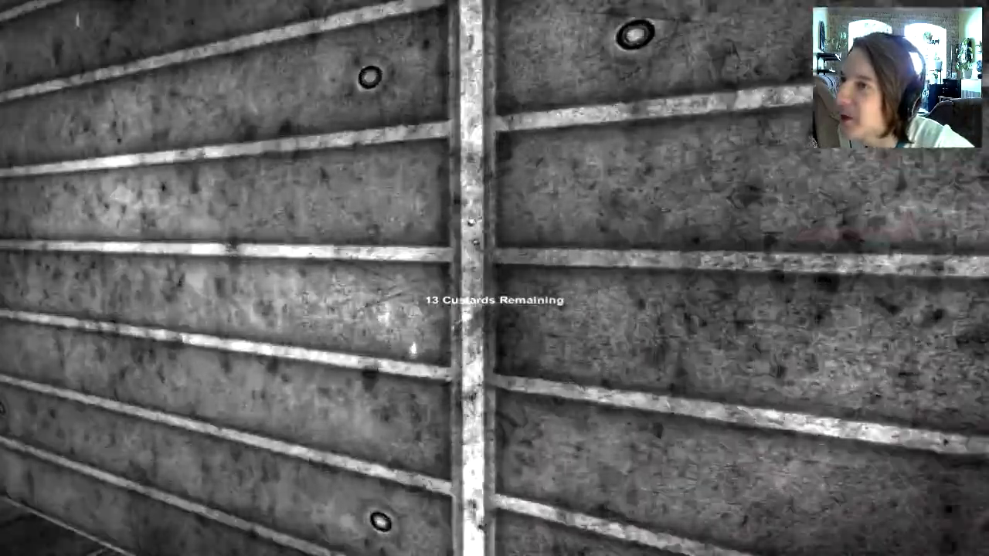
mouse_move(494, 278)
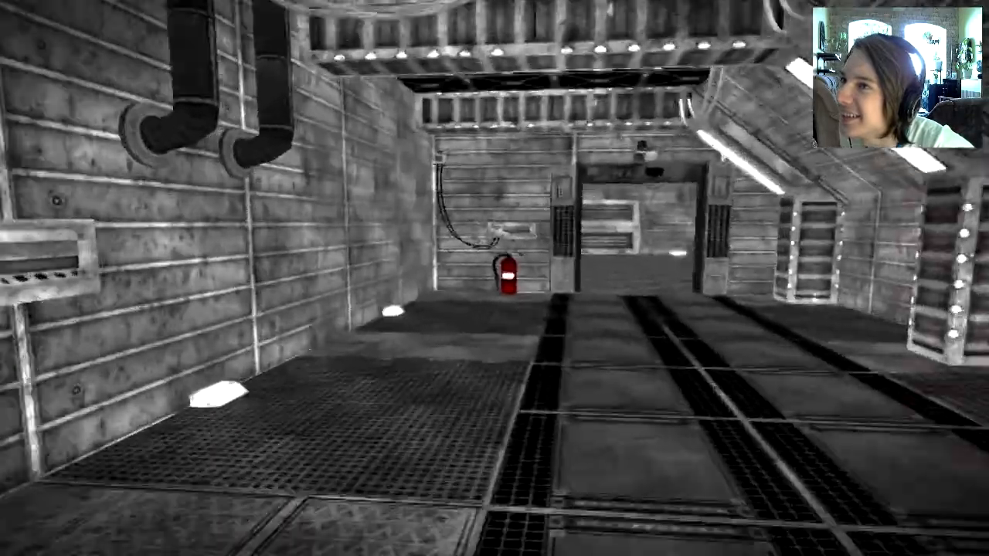
mouse_move(495, 278)
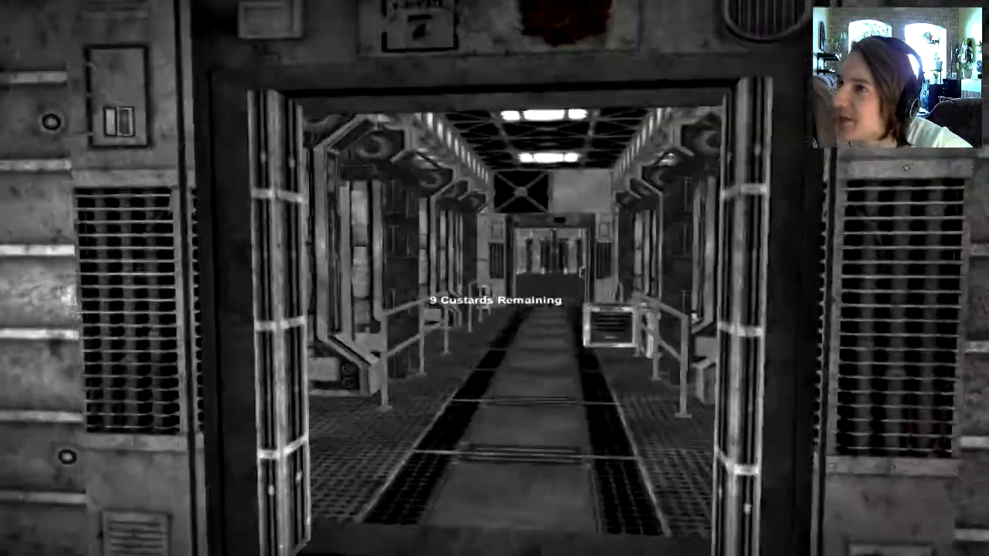
key("w")
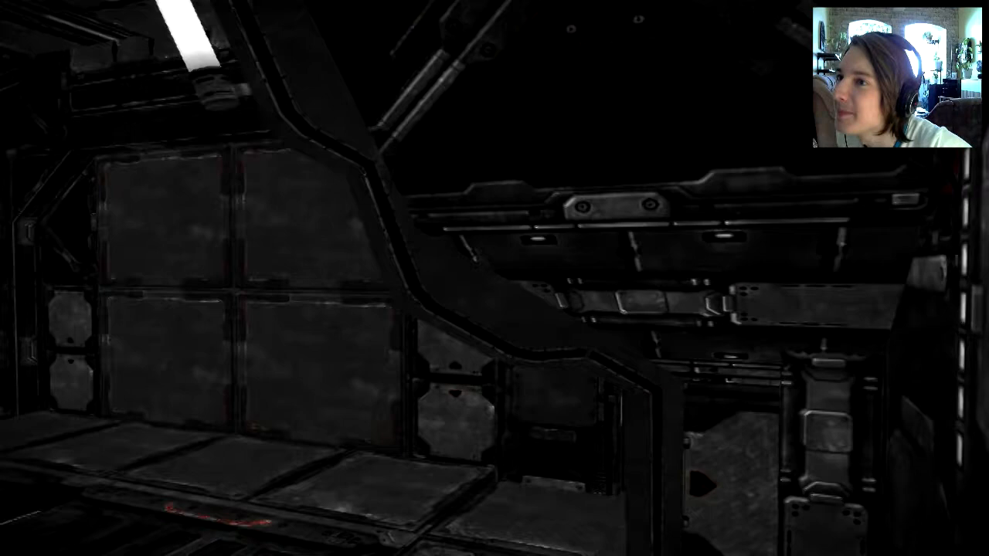
mouse_move(494, 278)
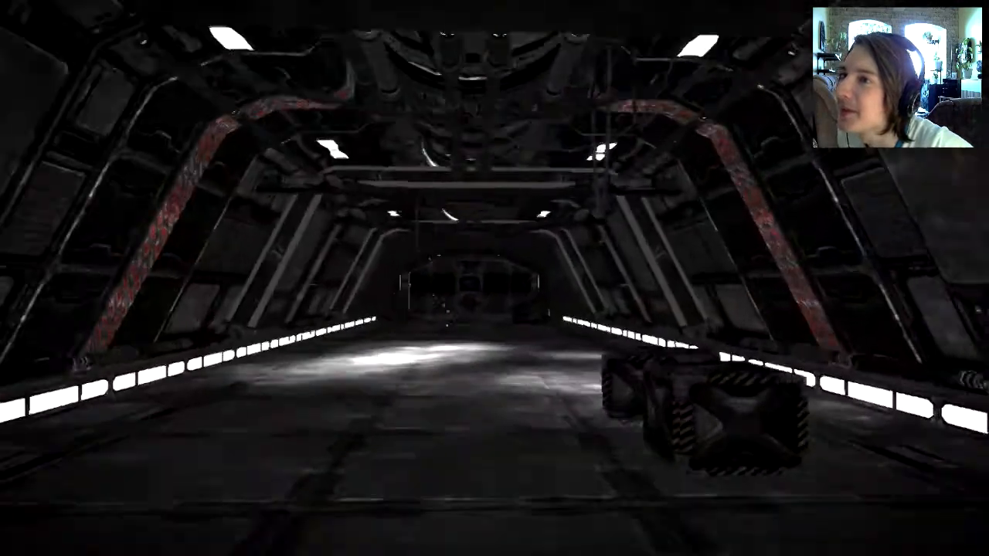
Advance into the dark hangar corridors, collecting custards until 3 remain
key("w")
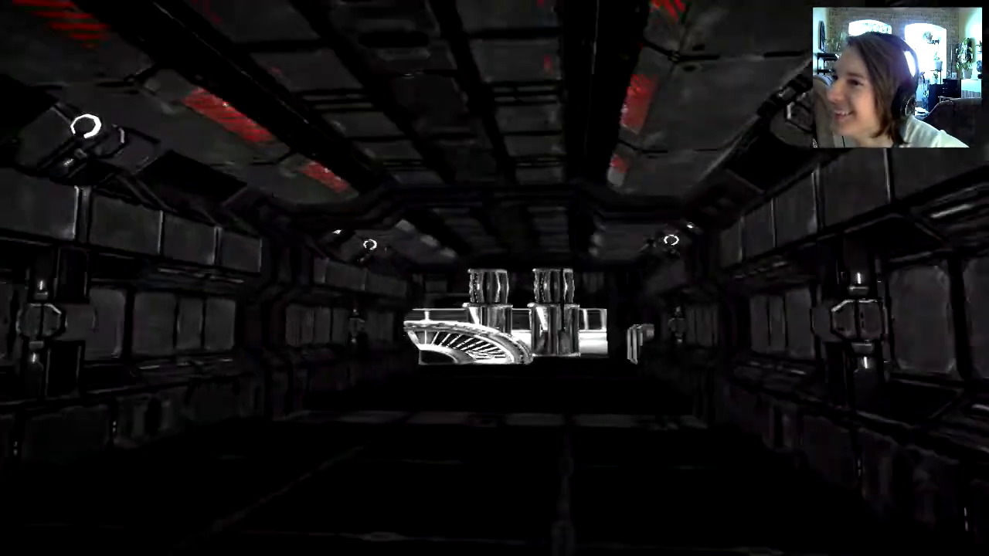
mouse_move(494, 278)
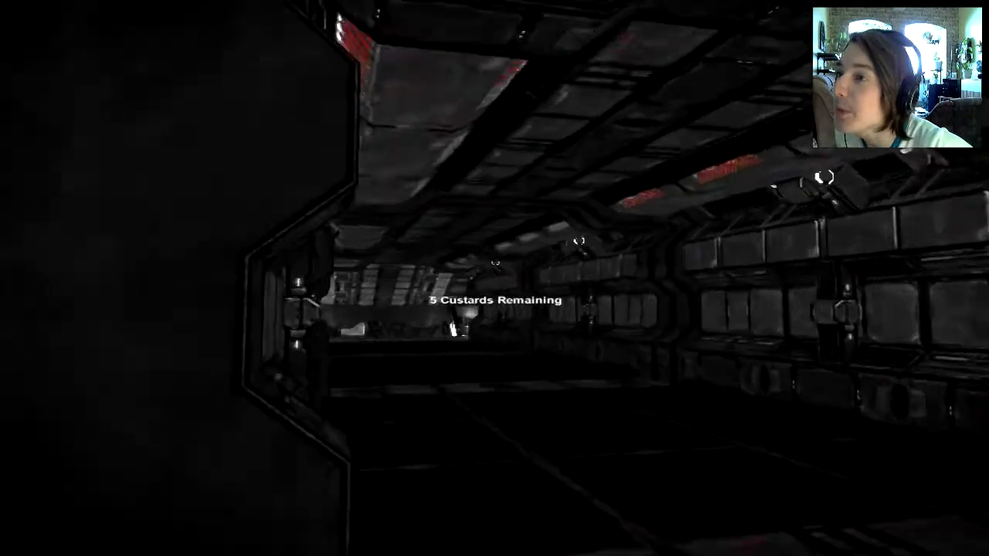
mouse_move(495, 278)
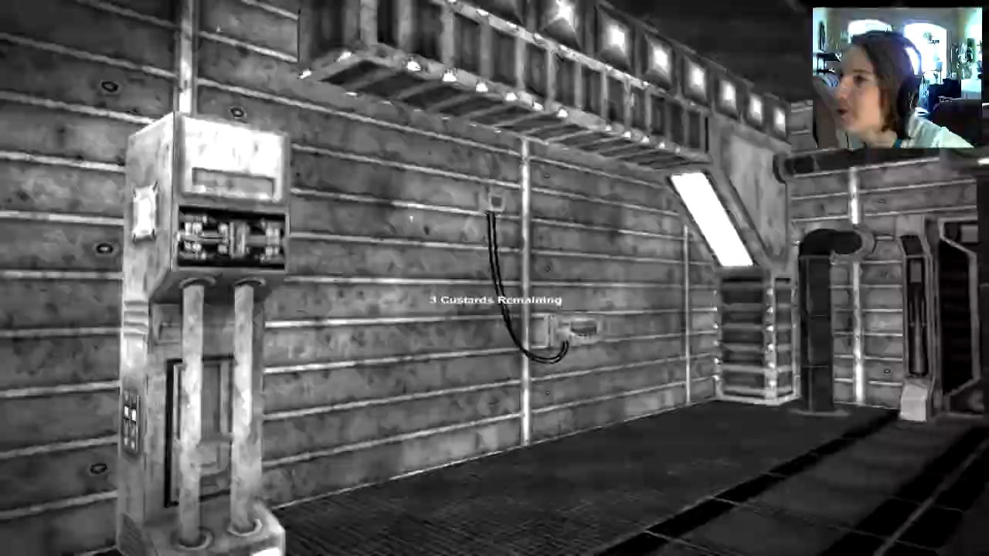
mouse_move(495, 278)
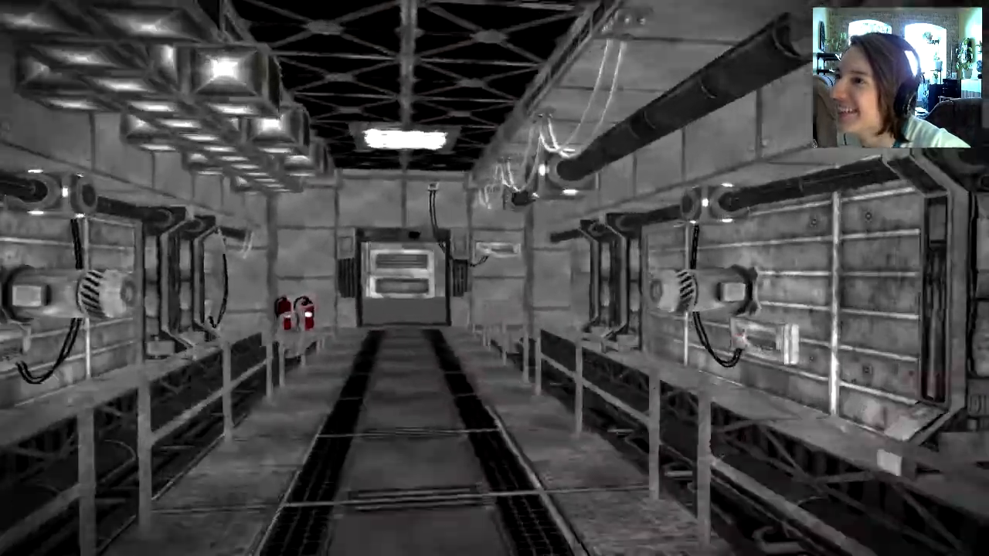
Move on from the Satellite Station round into the next dark corridor round
key("w")
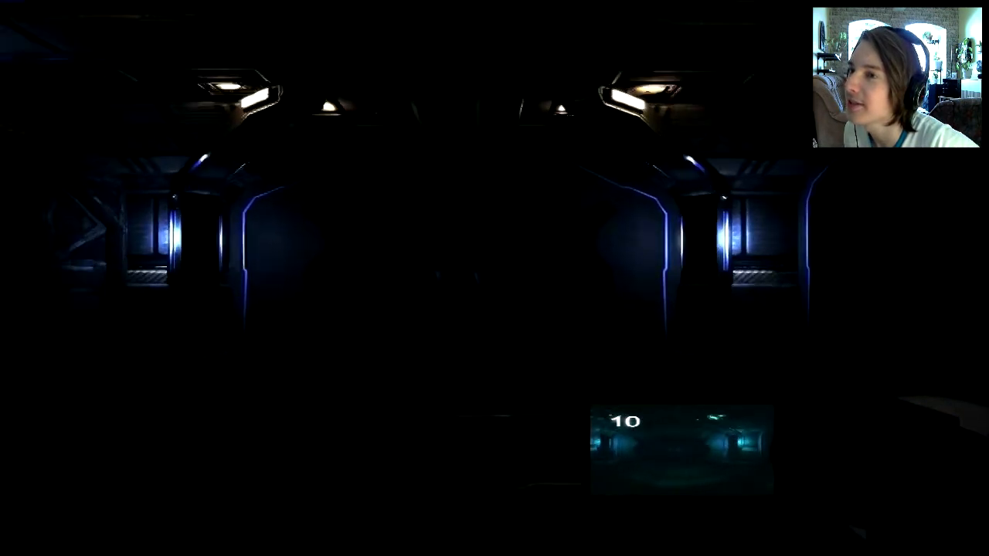
mouse_move(494, 279)
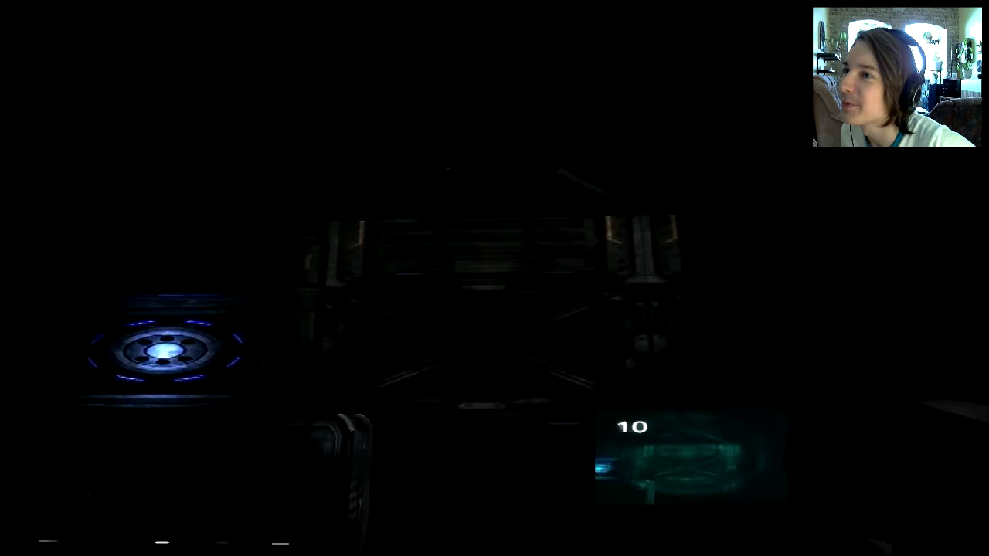